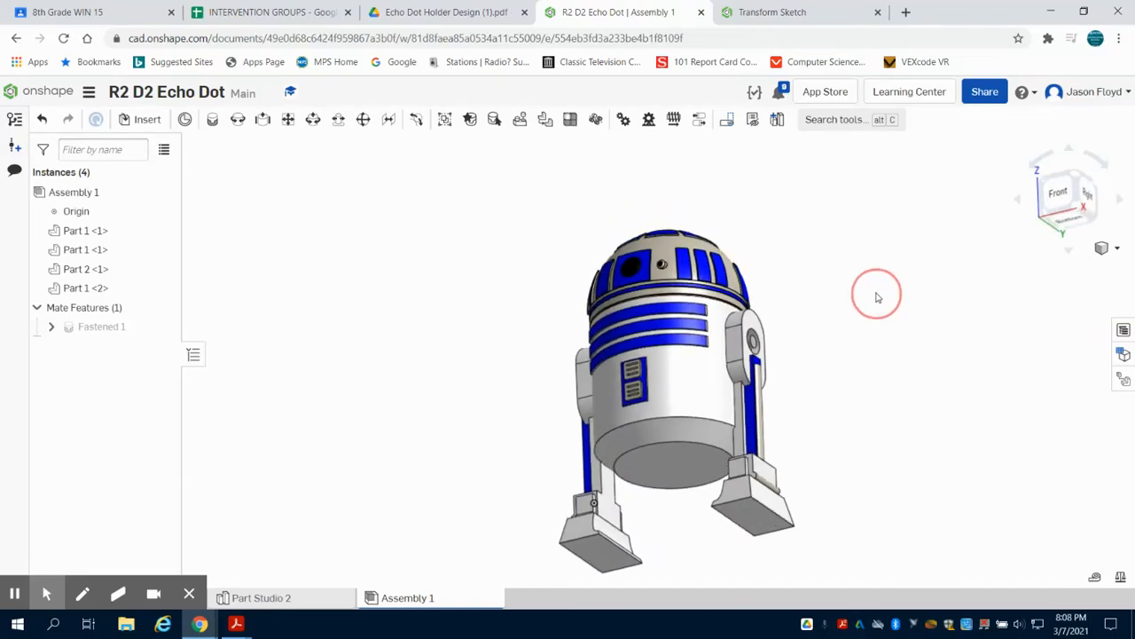
Orbit the holder from the side around to a close rear view showing the cord slot.
{"action": "left_click_drag", "start_coordinate": [878, 298], "coordinate": [780, 319]}
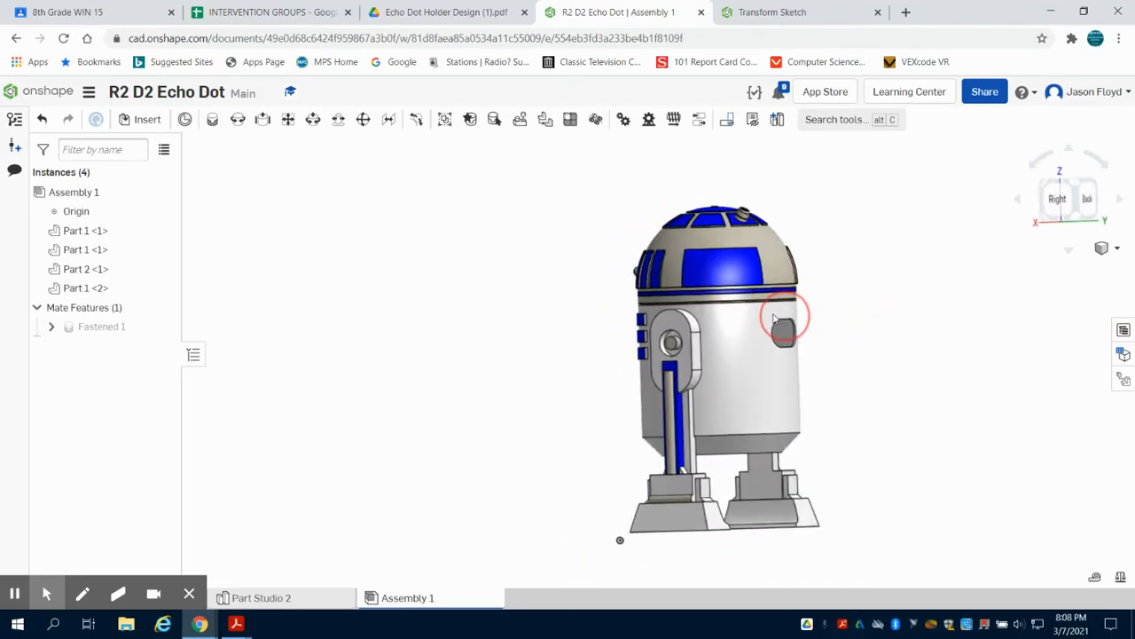
{"action": "left_click_drag", "start_coordinate": [784, 316], "coordinate": [700, 301]}
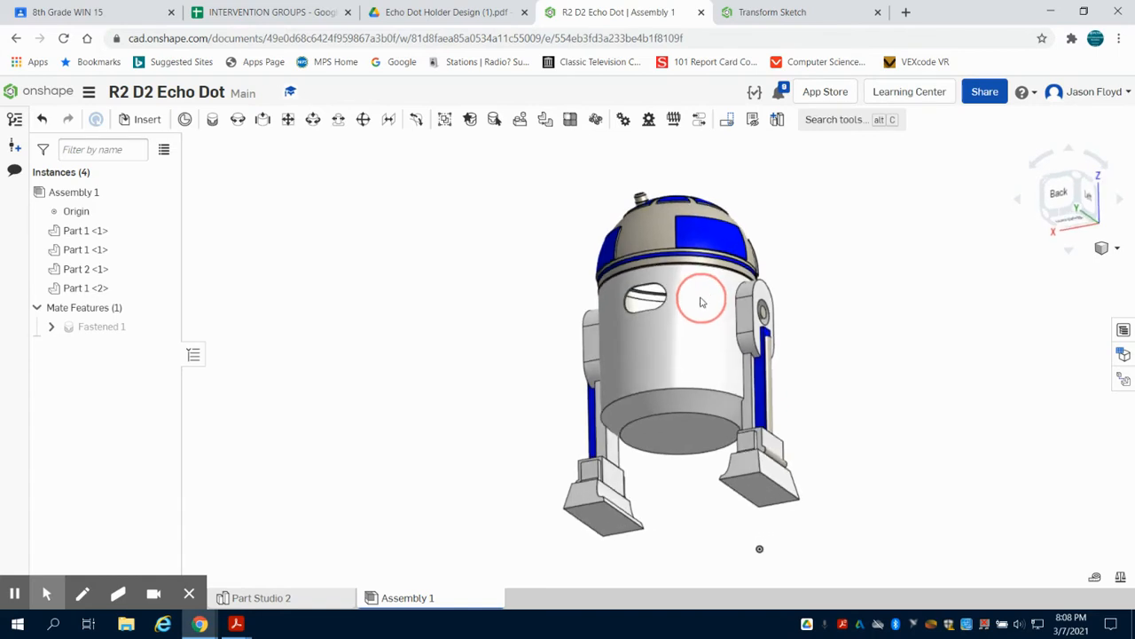
{"action": "left_click_drag", "start_coordinate": [701, 301], "coordinate": [759, 329]}
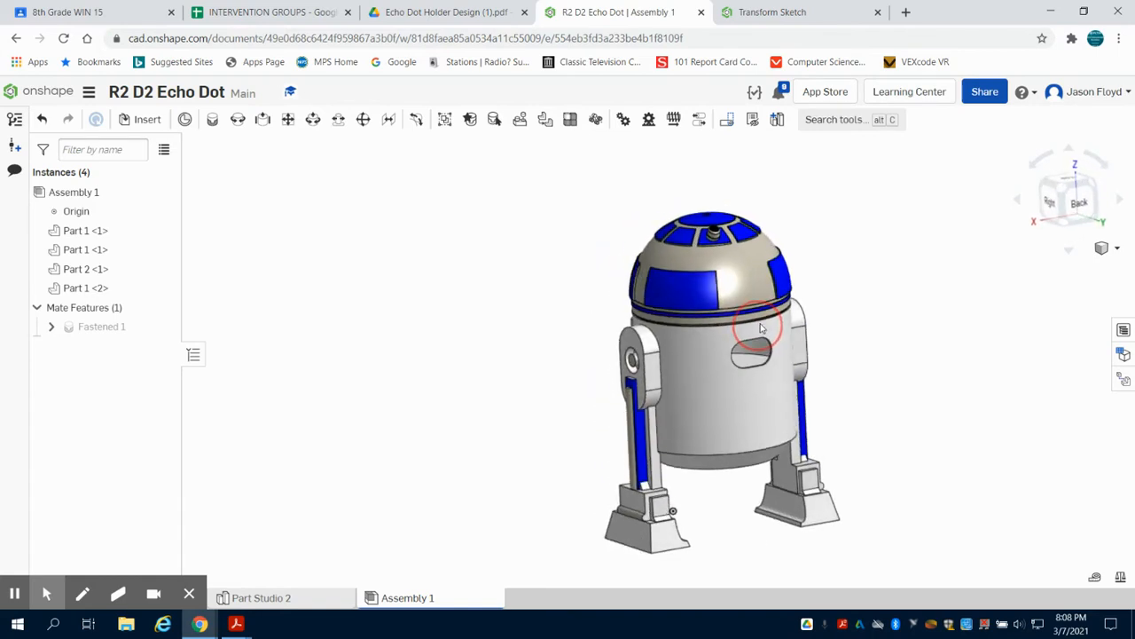
{"action": "left_click_drag", "start_coordinate": [759, 328], "coordinate": [865, 302]}
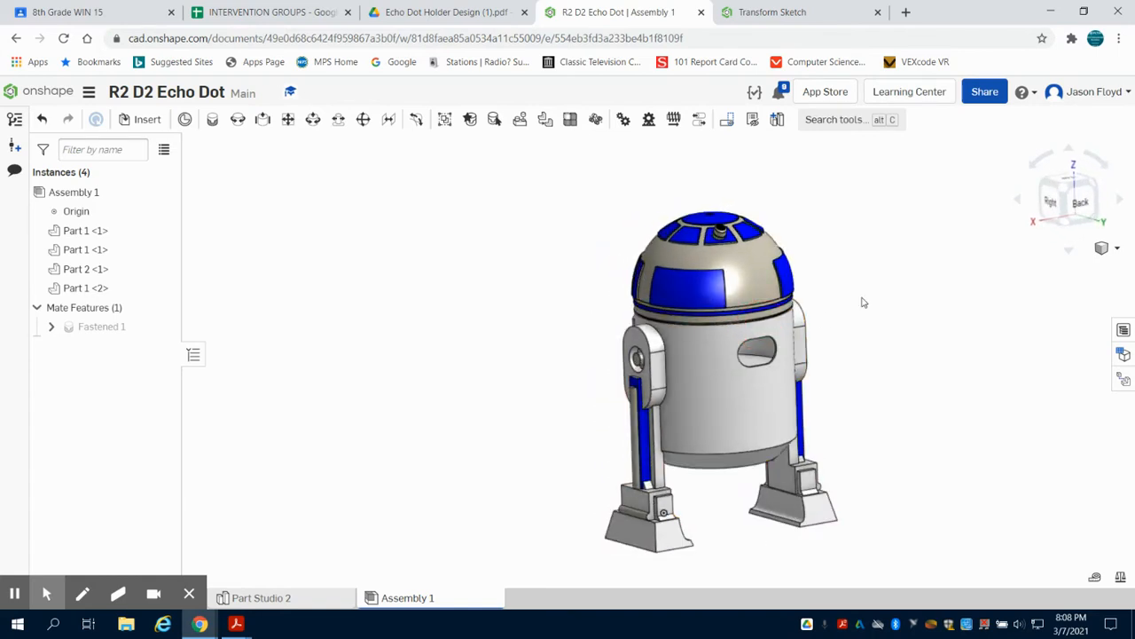
{"action": "left_click_drag", "start_coordinate": [865, 302], "coordinate": [896, 288]}
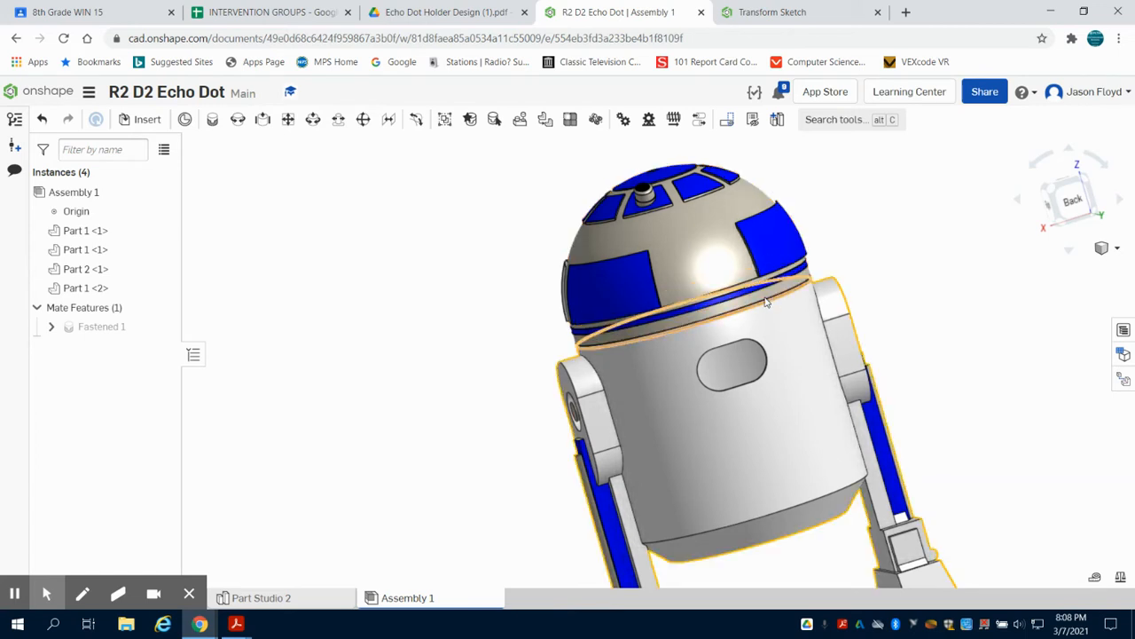
Orbit the assembly back to a full front view after checking the head-body joint.
{"action": "left_click_drag", "start_coordinate": [766, 302], "coordinate": [759, 298]}
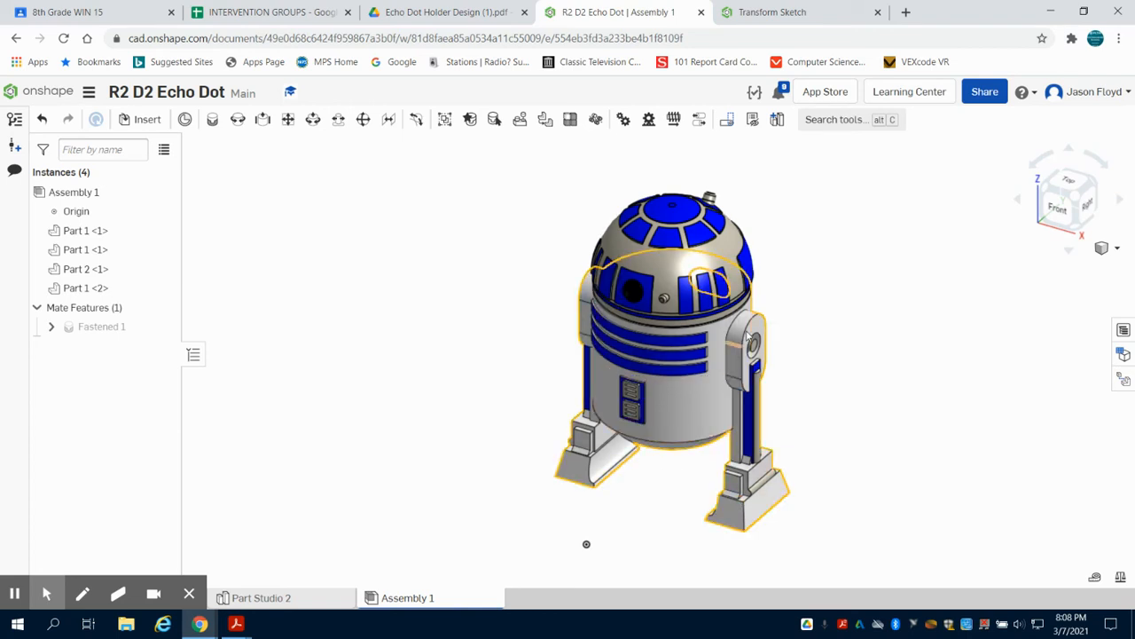
Deselect the parts, then orbit to the back, underside and right side of the holder.
{"action": "left_click", "coordinate": [834, 333]}
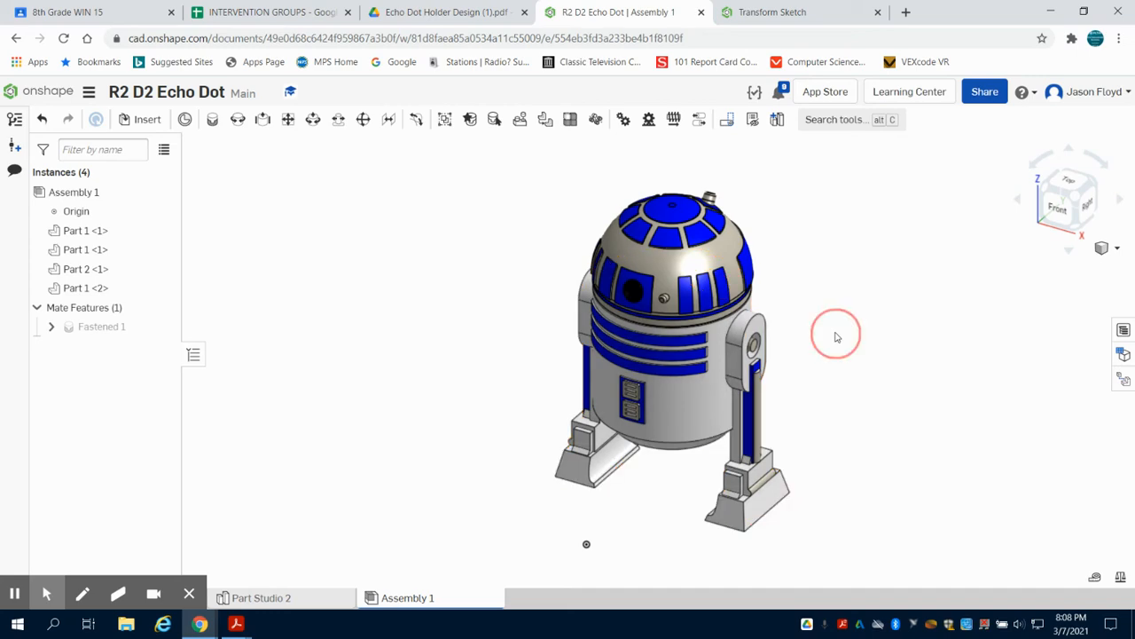
{"action": "left_click_drag", "start_coordinate": [833, 335], "coordinate": [719, 339]}
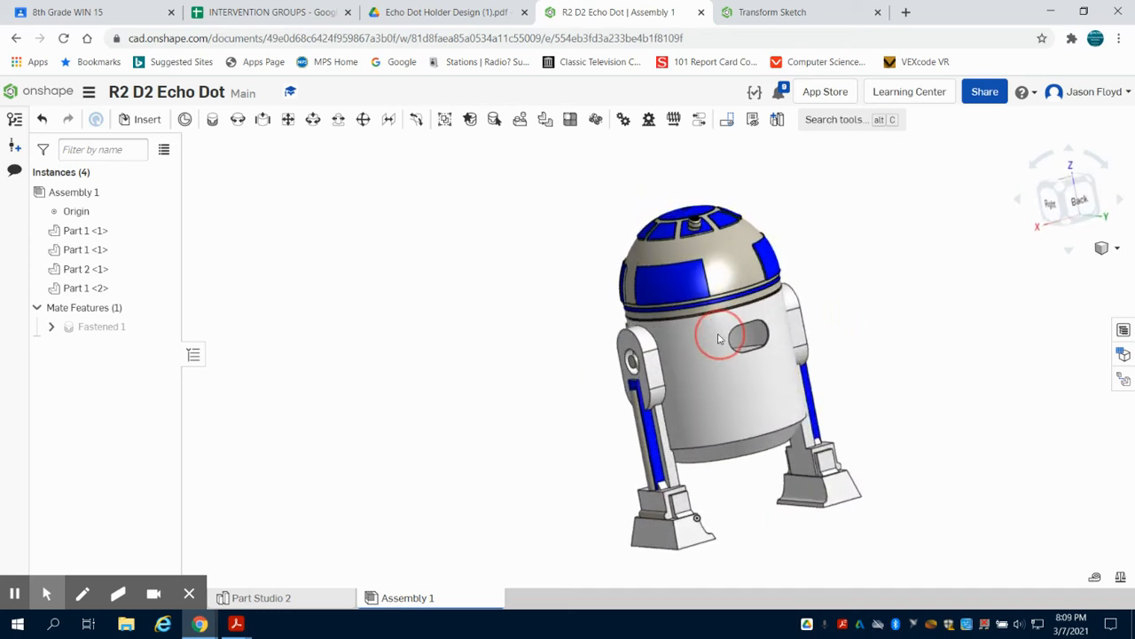
{"action": "left_click_drag", "start_coordinate": [718, 338], "coordinate": [727, 376]}
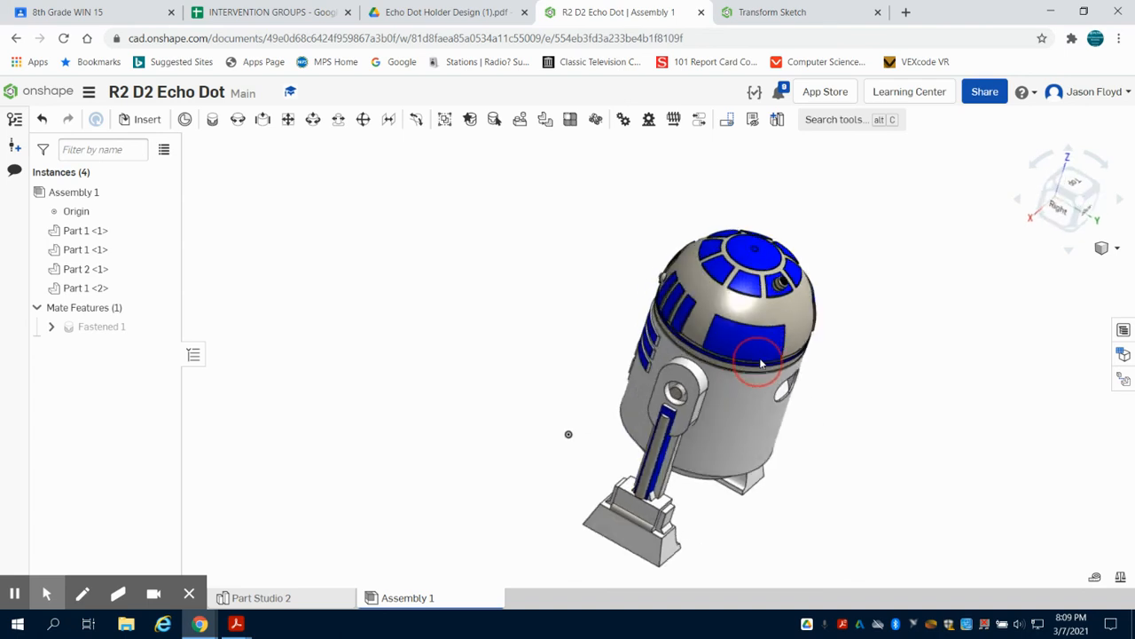
{"action": "left_click_drag", "start_coordinate": [759, 361], "coordinate": [558, 261]}
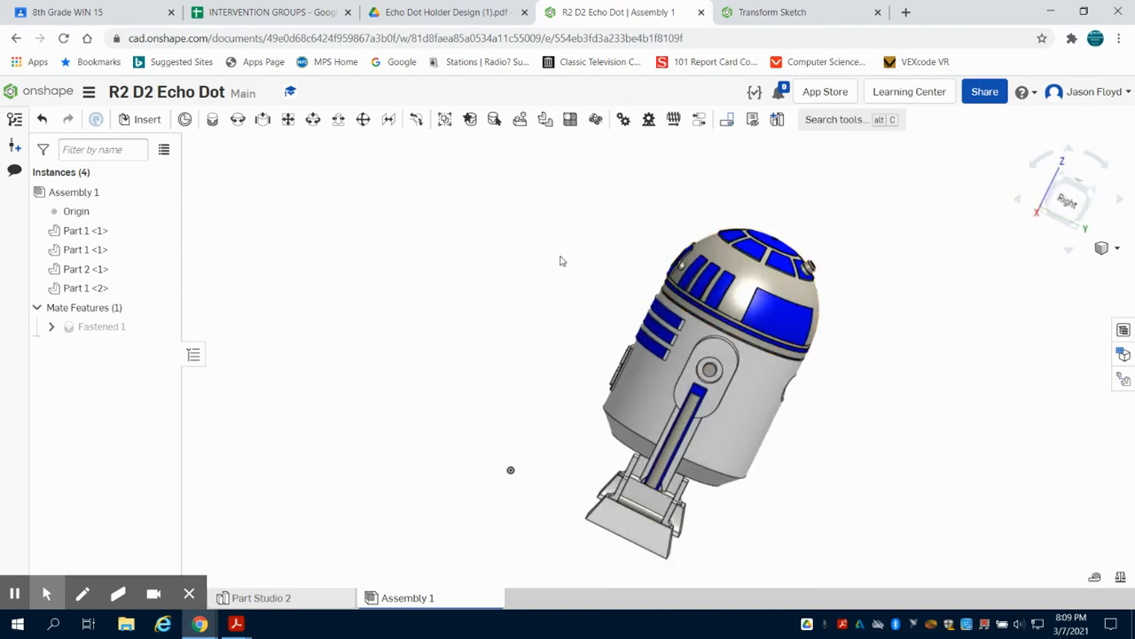